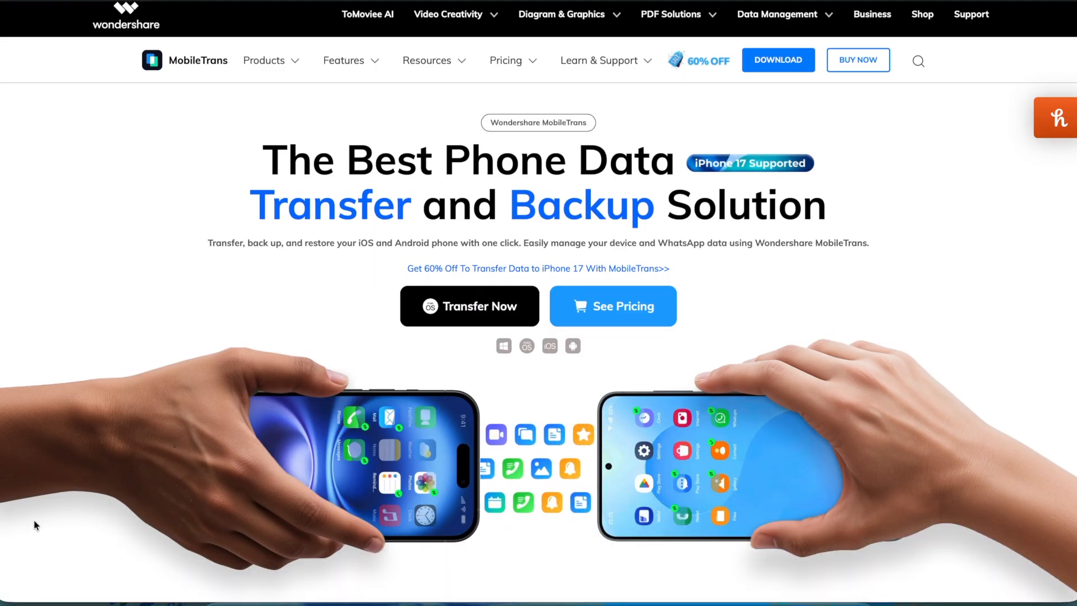
- Scroll the MobileTrans homepage past Phone Data Transfer to the WhatsApp, Business and GBWhatsApp transfer options
scroll("down", 3)
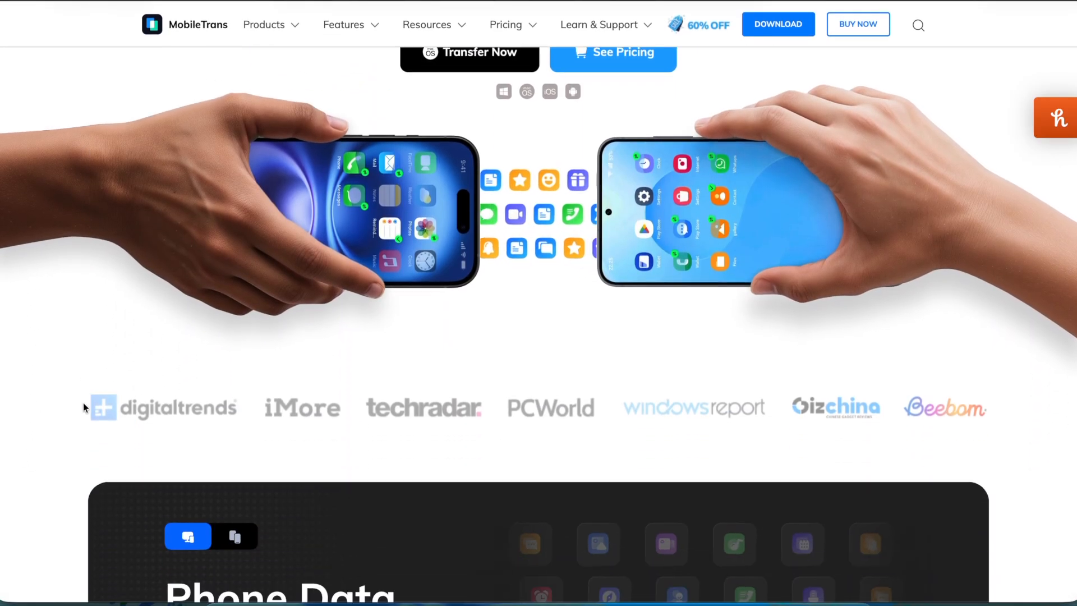
scroll("down", 3)
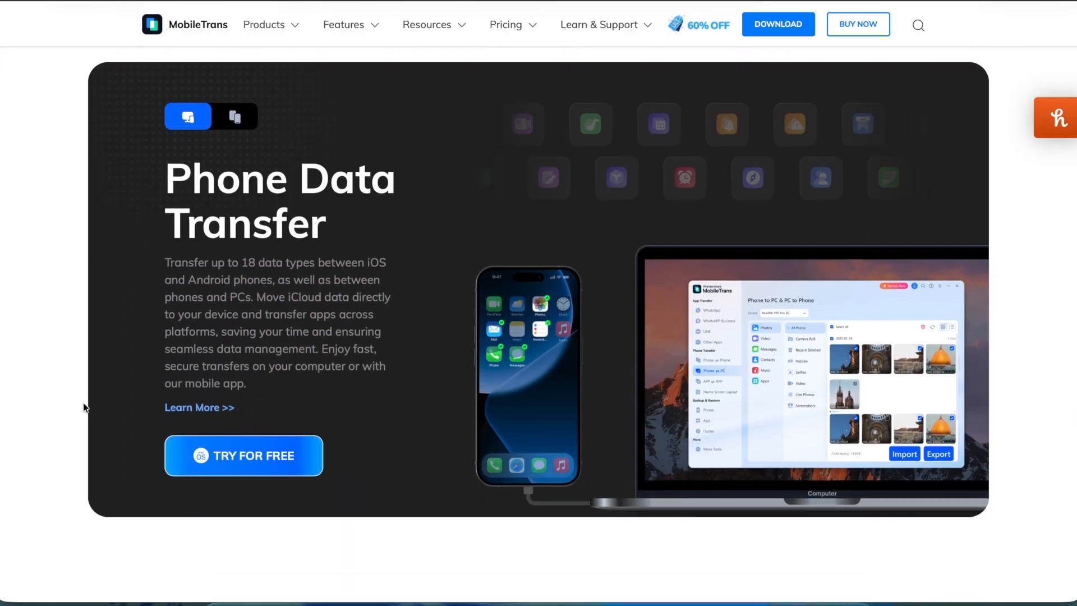
scroll("down", 3)
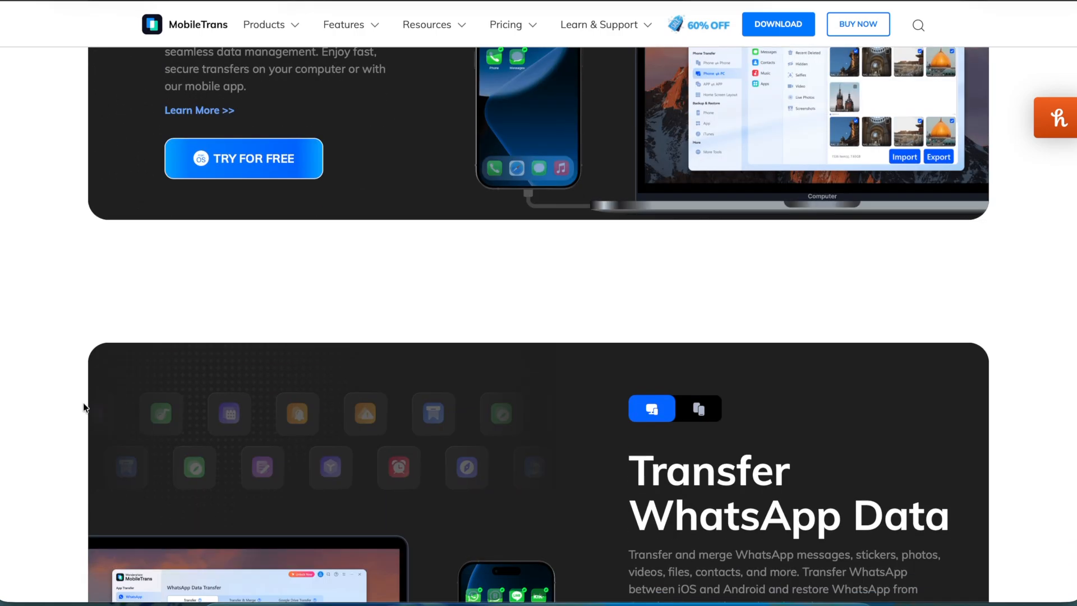
scroll("down", 3)
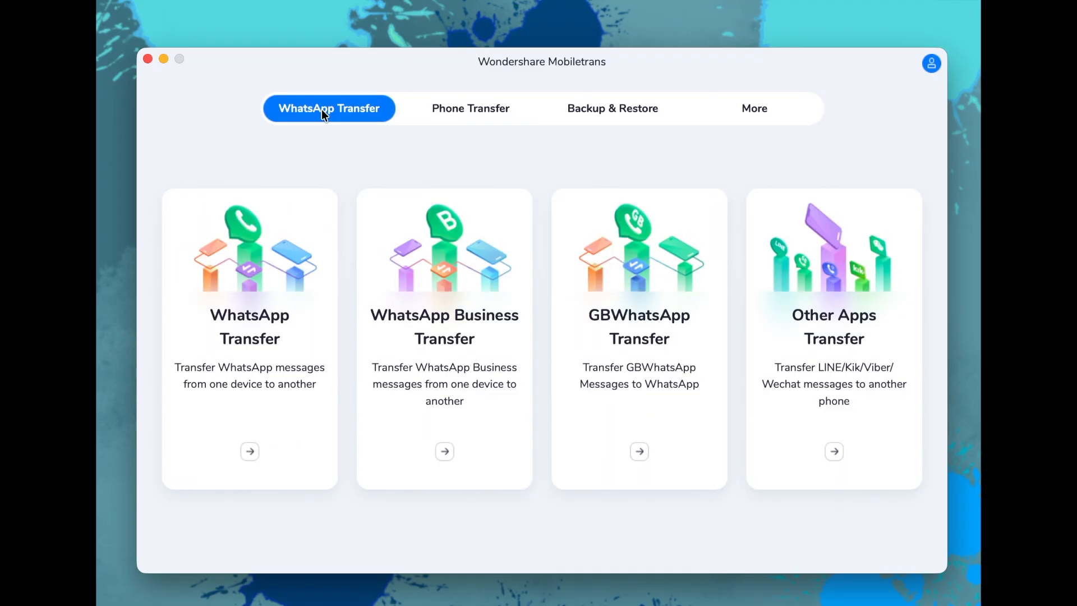
mouse_move(471, 115)
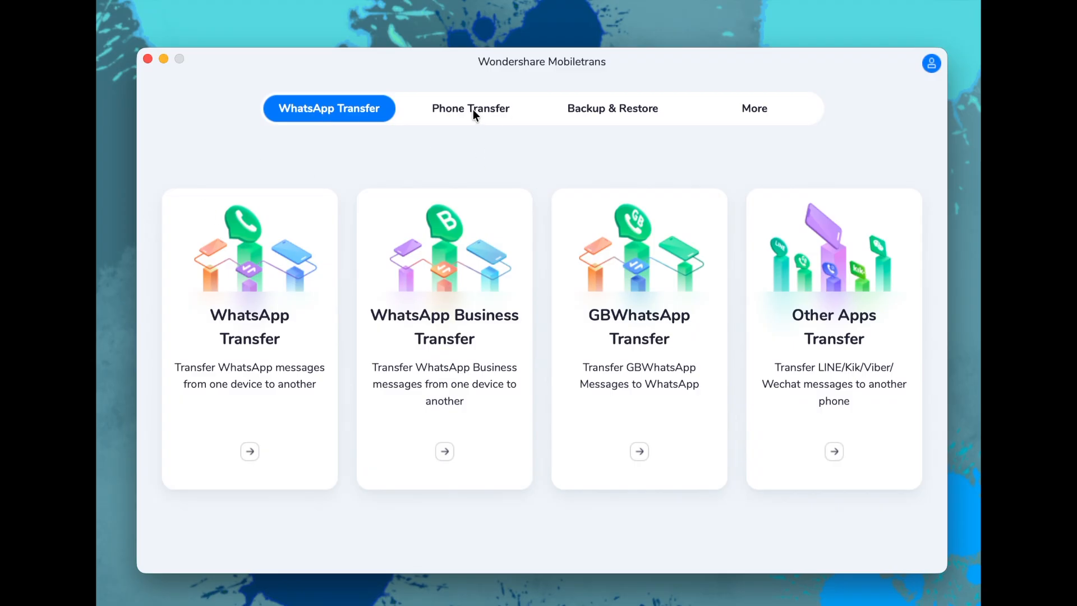
- Browse the Phone Transfer, Backup & Restore and More tabs, then open the Phone to Phone screen
left_click(470, 108)
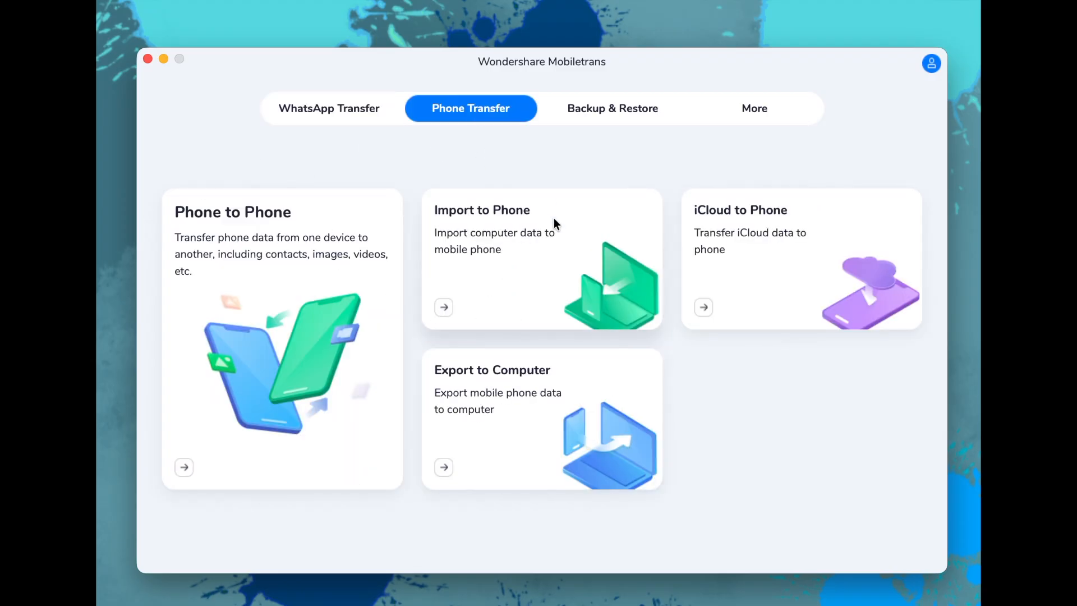
left_click(612, 108)
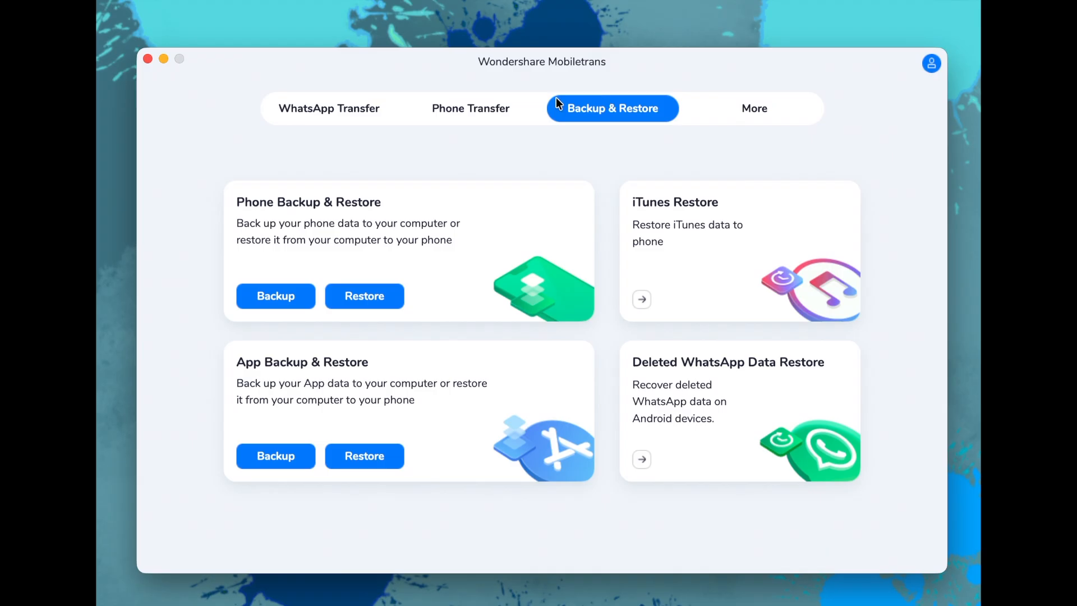
left_click(753, 108)
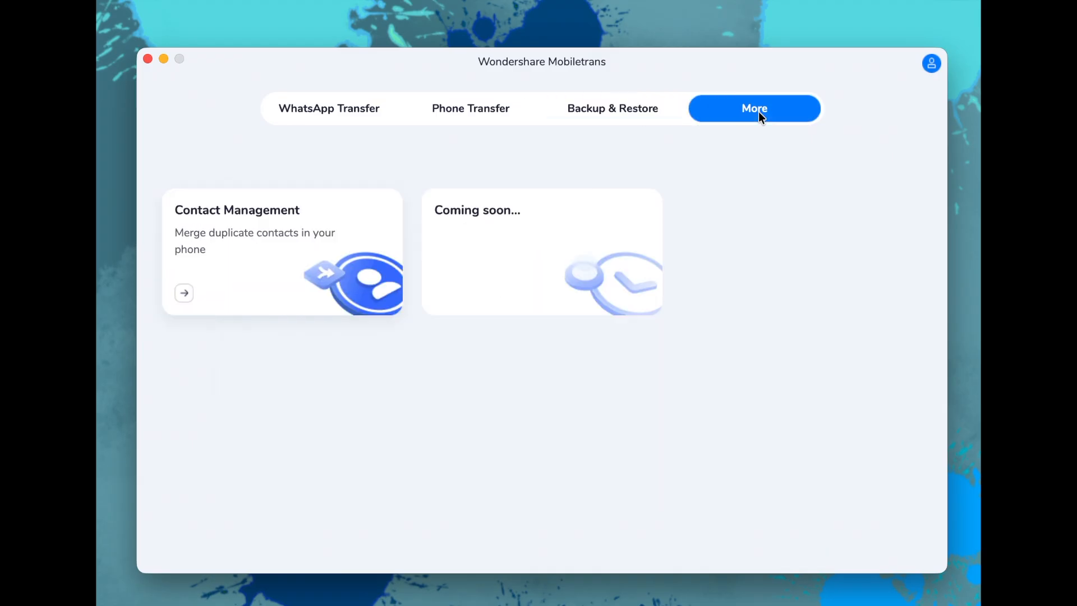
left_click(329, 107)
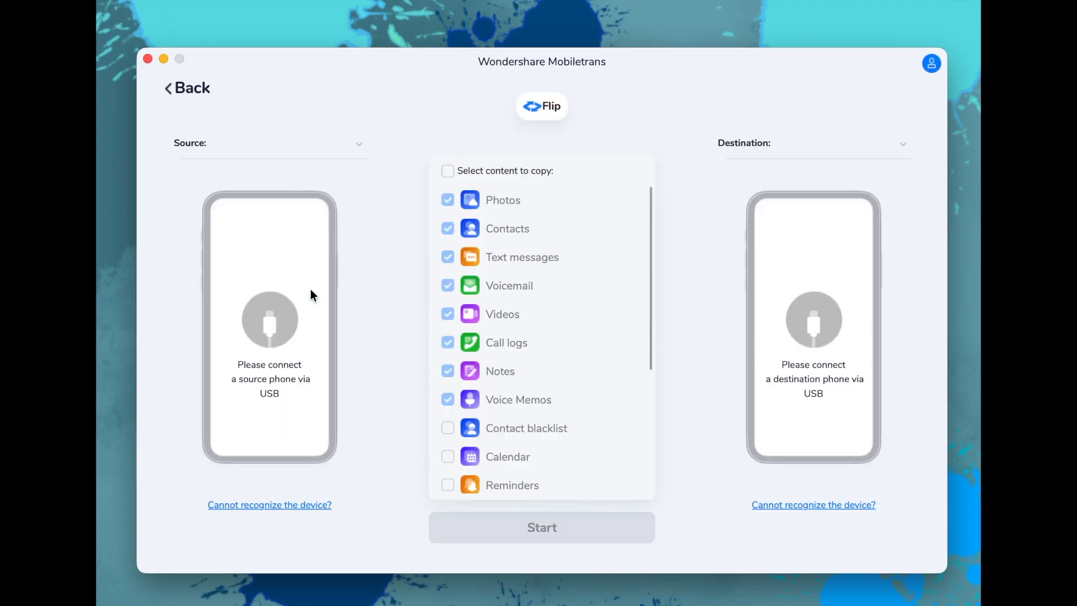
- Go back from Phone to Phone, preview Export to Computer, then return to Phone Transfer options
left_click(186, 88)
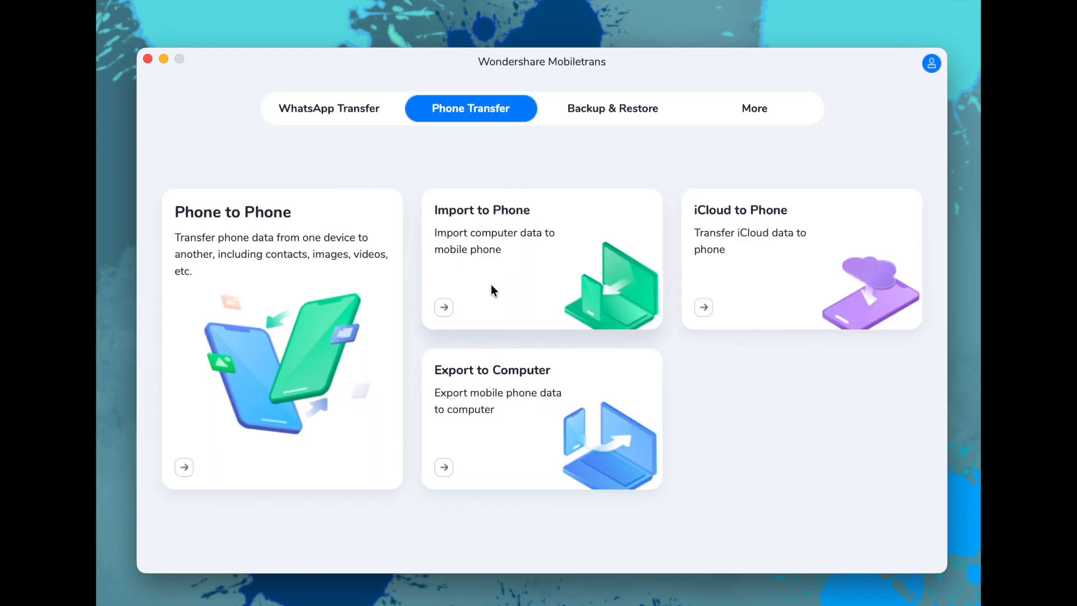
mouse_move(526, 388)
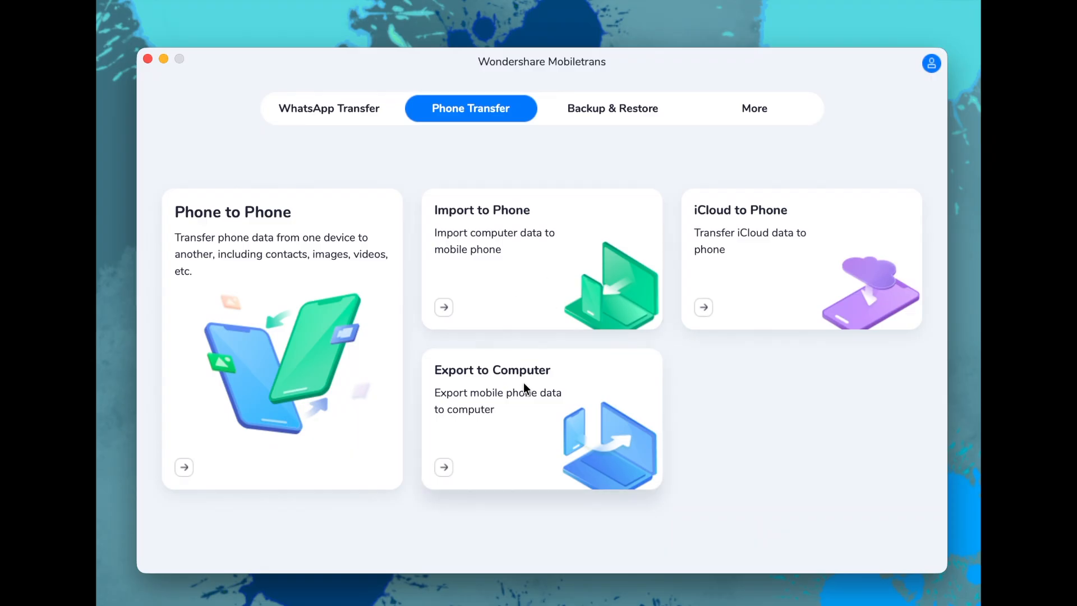
mouse_move(515, 437)
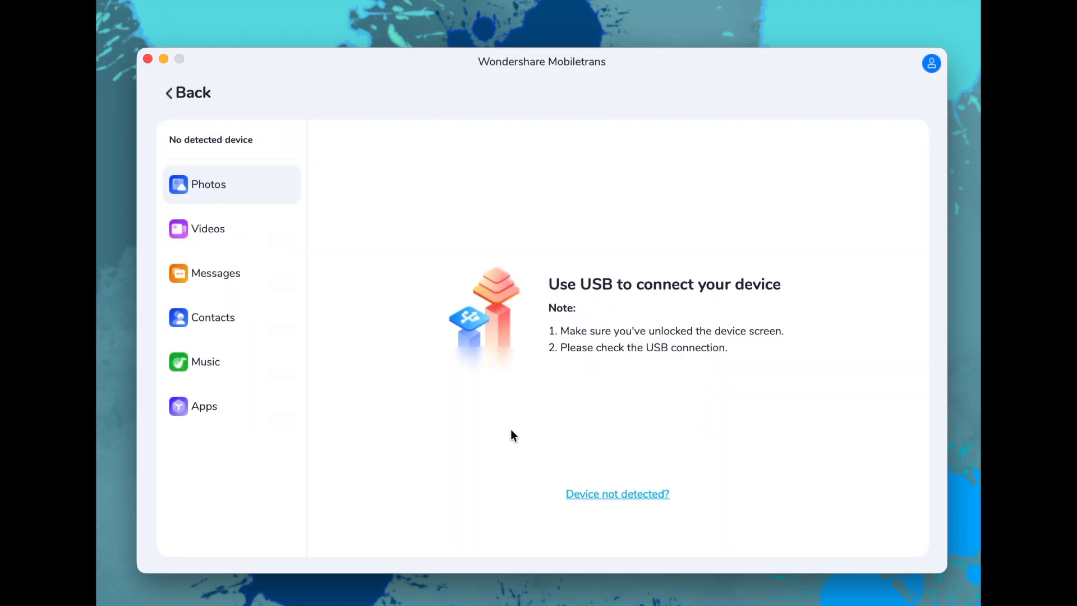
mouse_move(239, 220)
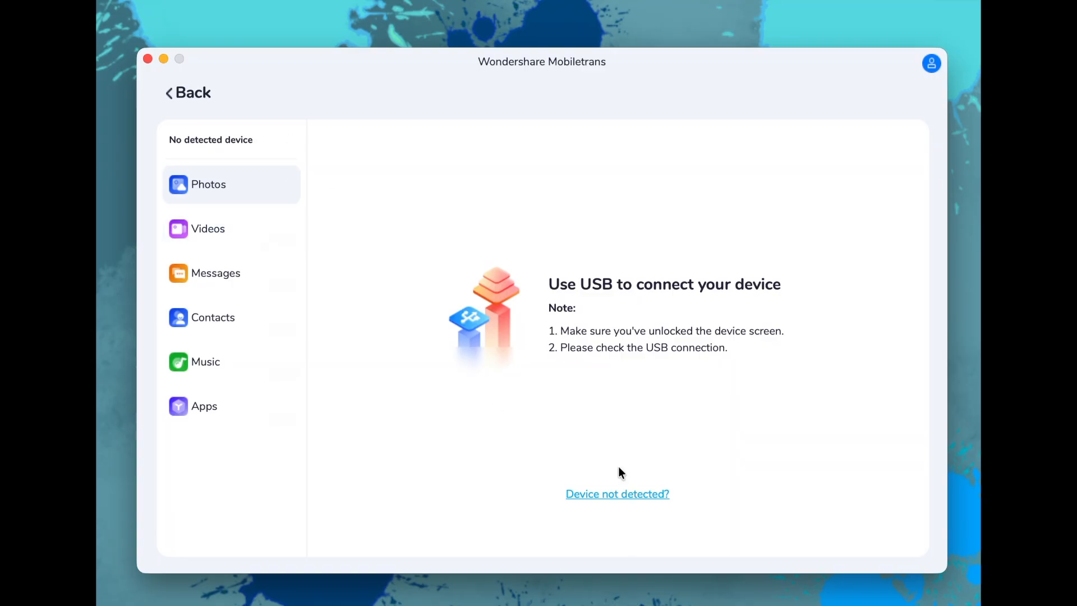
mouse_move(189, 71)
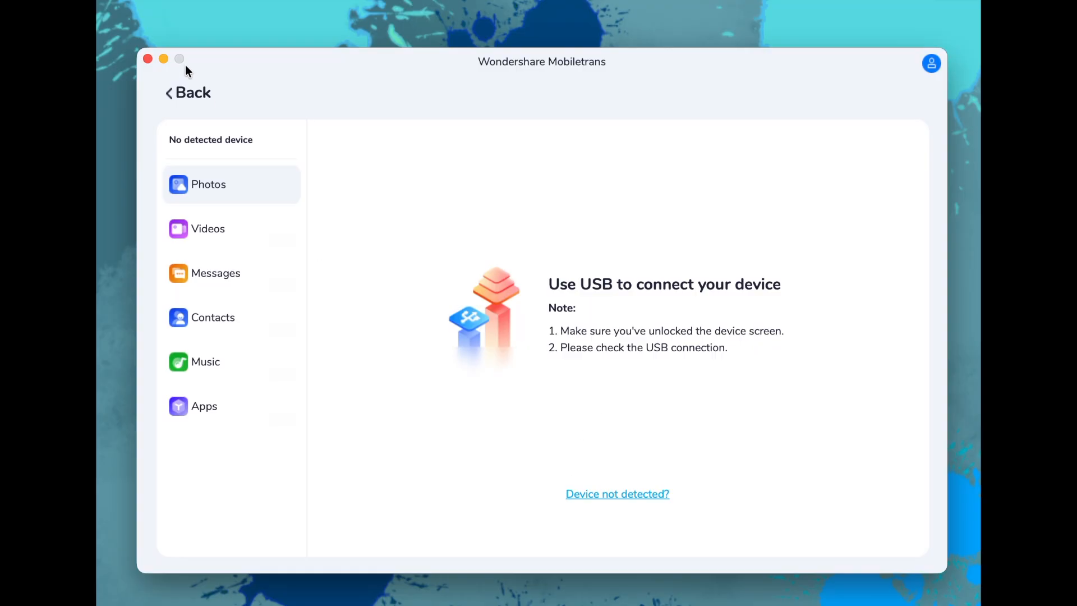
left_click(188, 92)
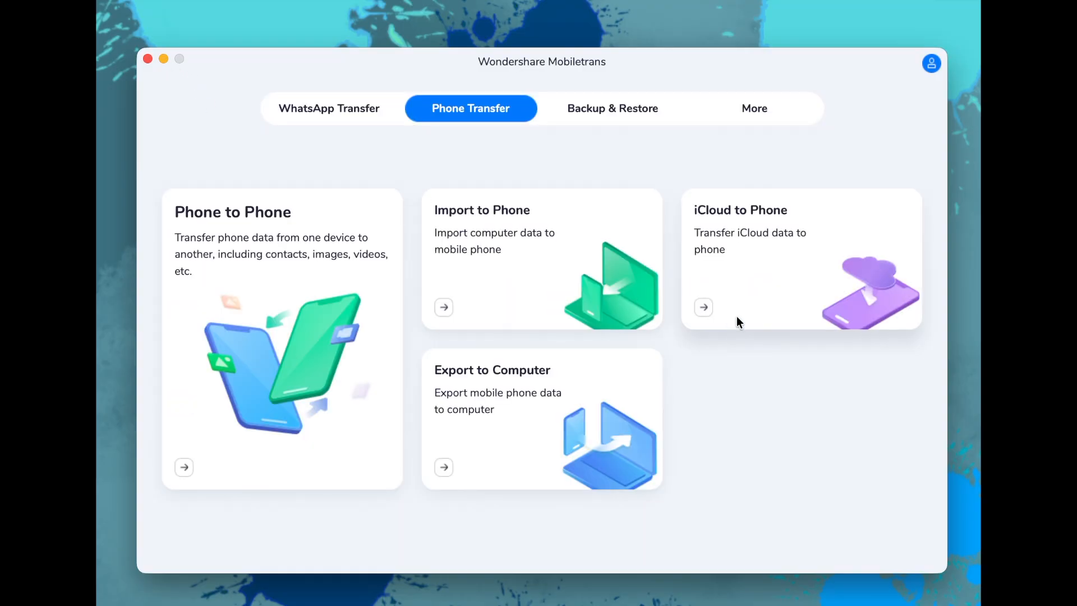